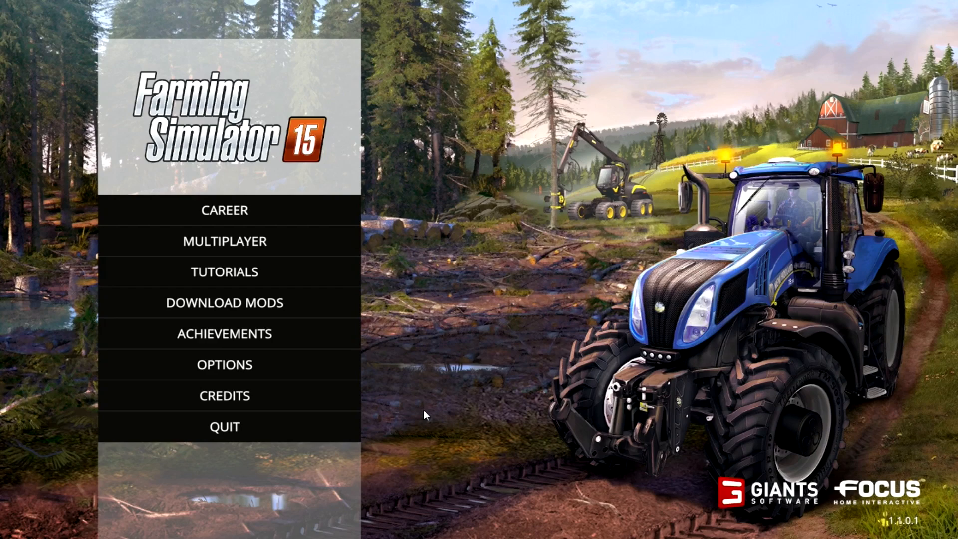
pyautogui.moveTo(308, 239)
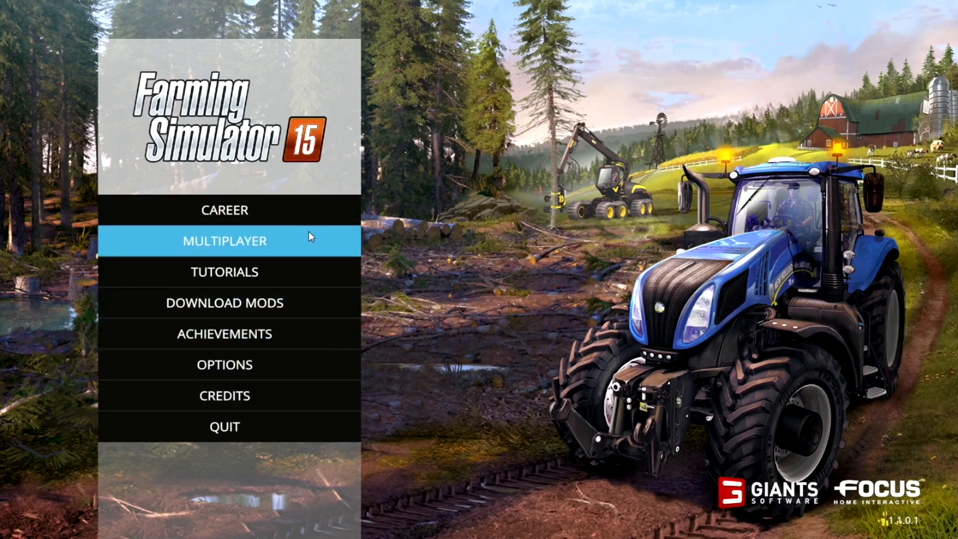
# Enter the Multiplayer menu and scroll the savegame list to the unused first slot
pyautogui.click(225, 240)
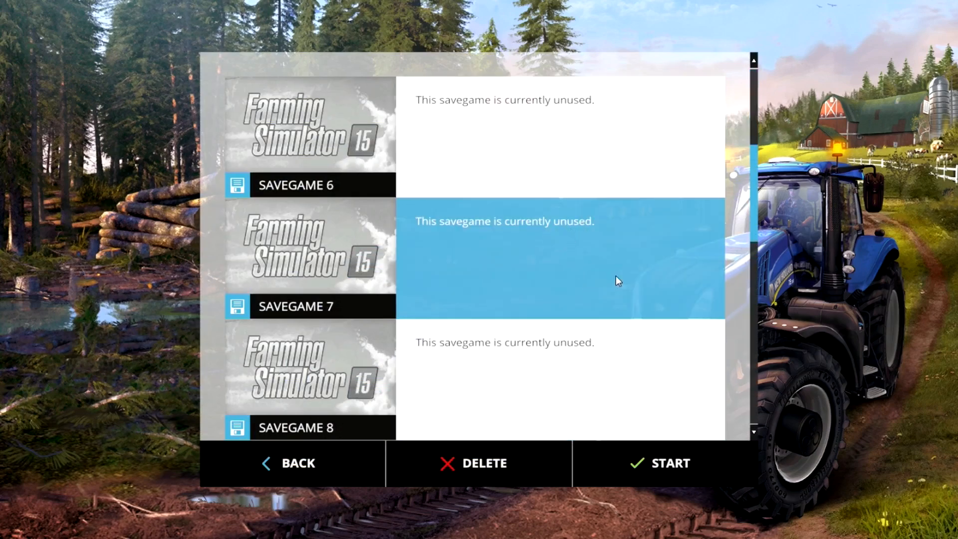
pyautogui.scroll(-3)
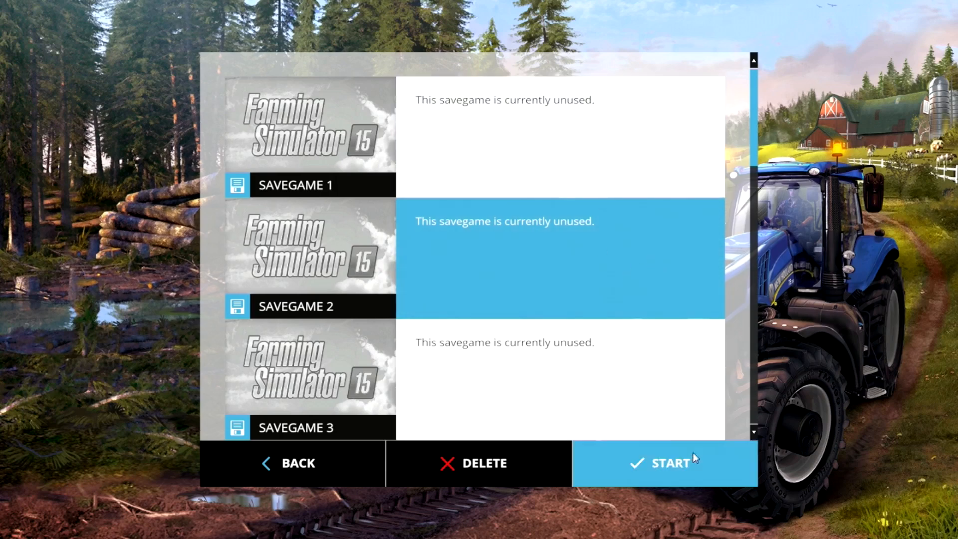
pyautogui.moveTo(477, 203)
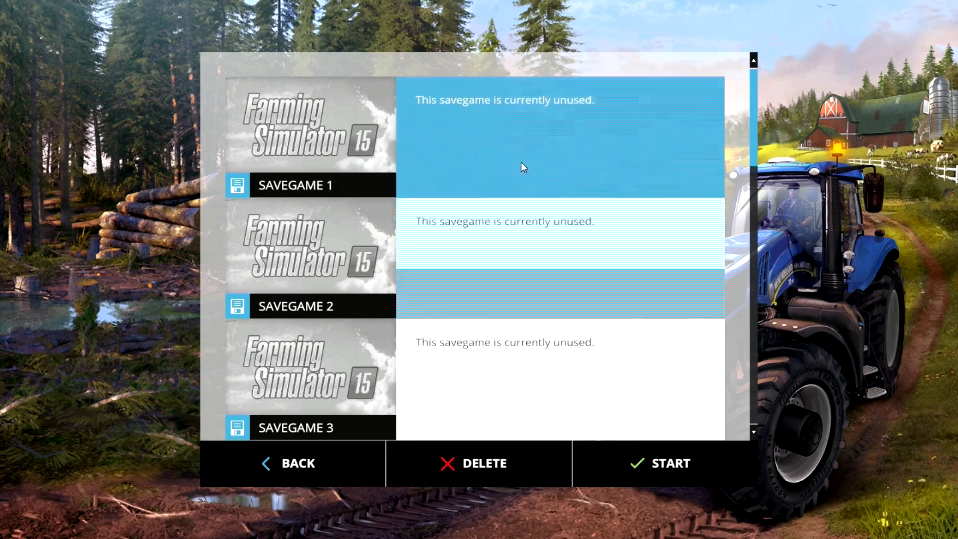
# Start a new game in slot 1 on Normal difficulty with the Westbridge Hills map
pyautogui.click(665, 462)
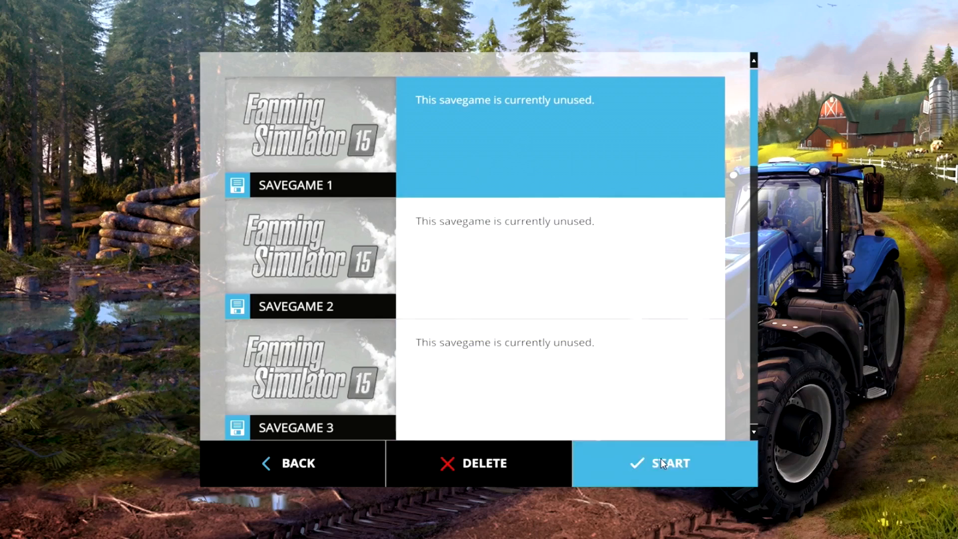
pyautogui.click(665, 463)
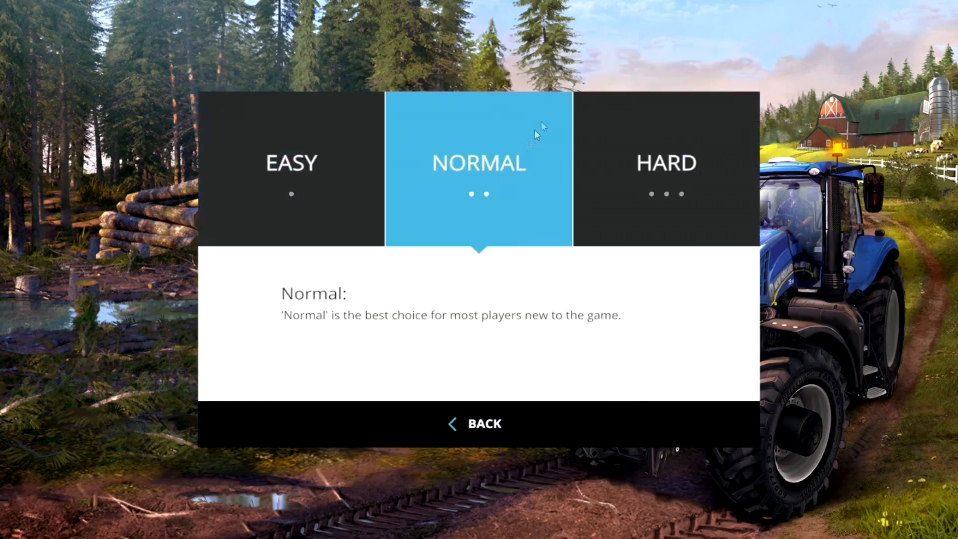
pyautogui.moveTo(434, 150)
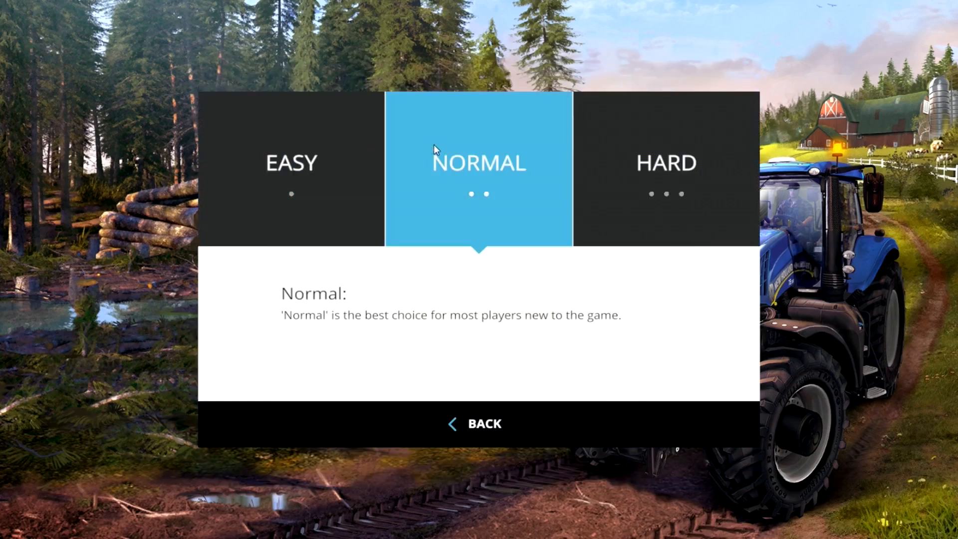
pyautogui.click(479, 167)
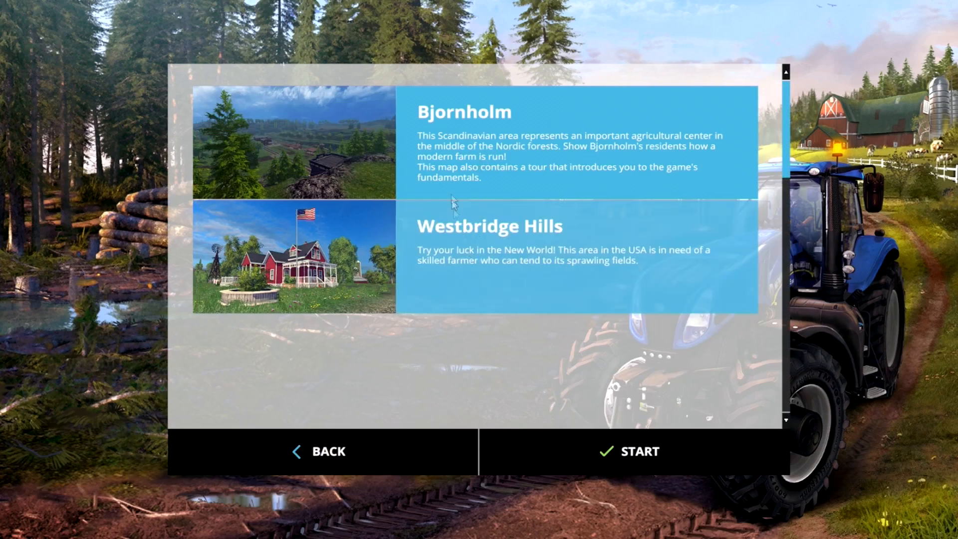
pyautogui.moveTo(458, 251)
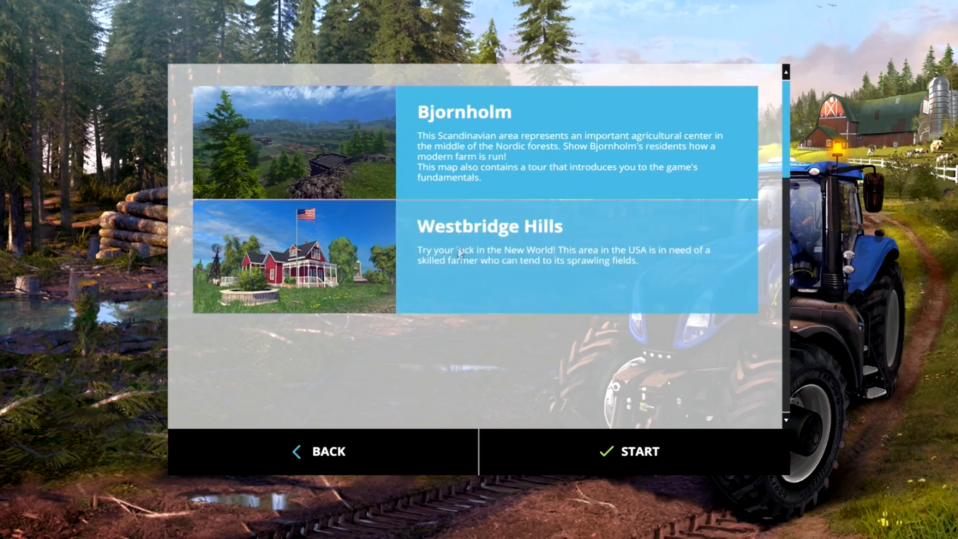
pyautogui.click(484, 239)
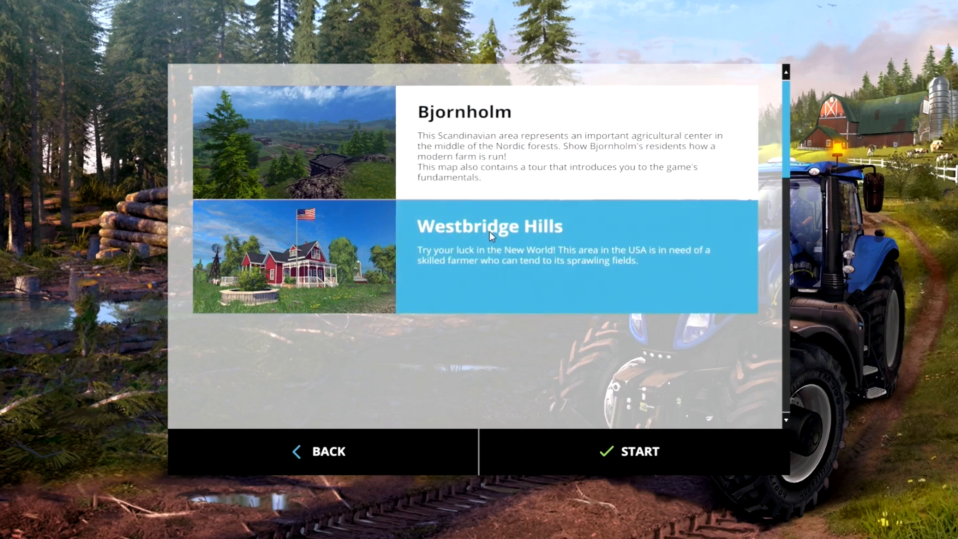
pyautogui.click(630, 451)
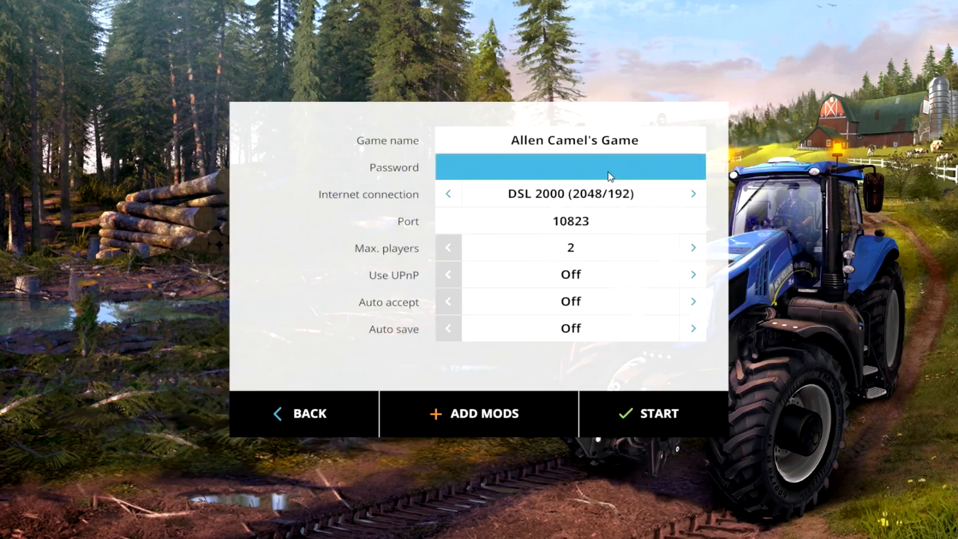
pyautogui.moveTo(659, 168)
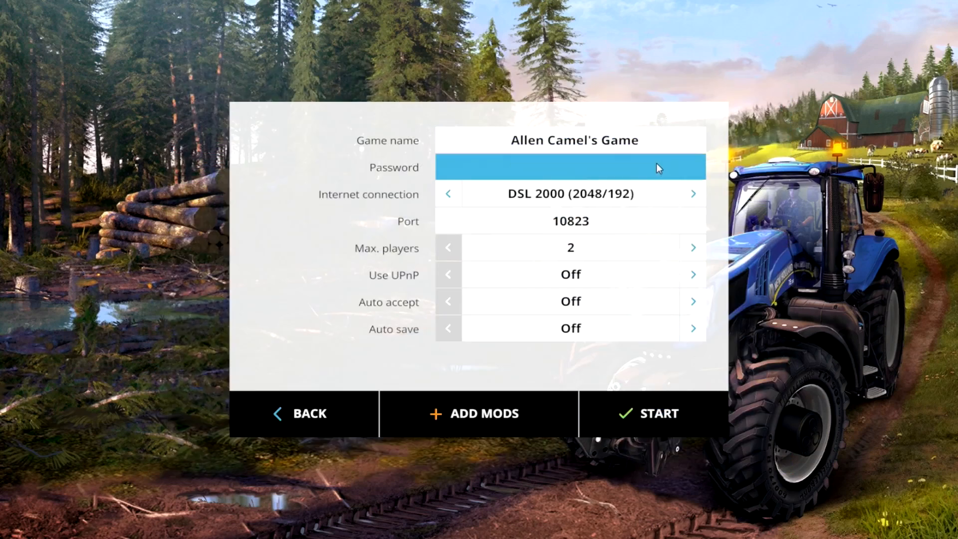
pyautogui.click(570, 140)
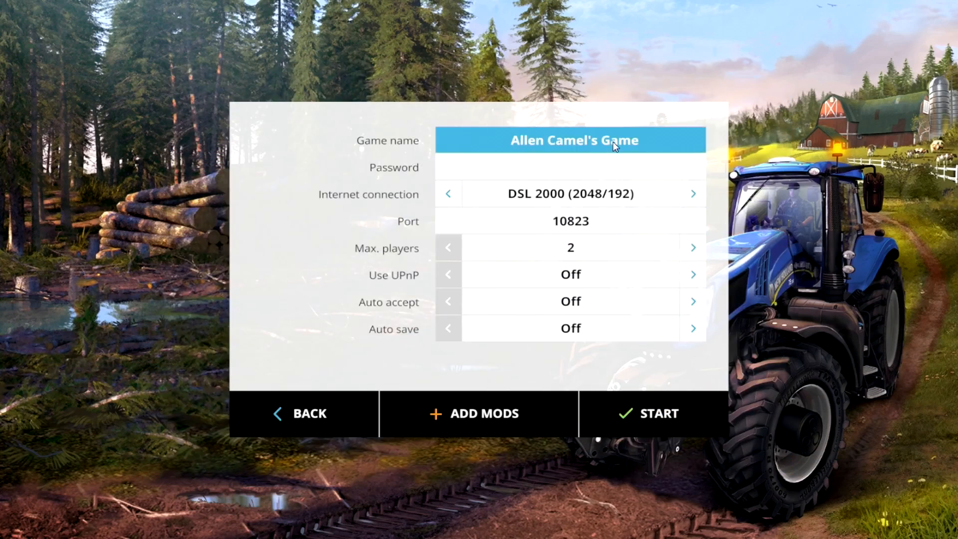
pyautogui.click(570, 221)
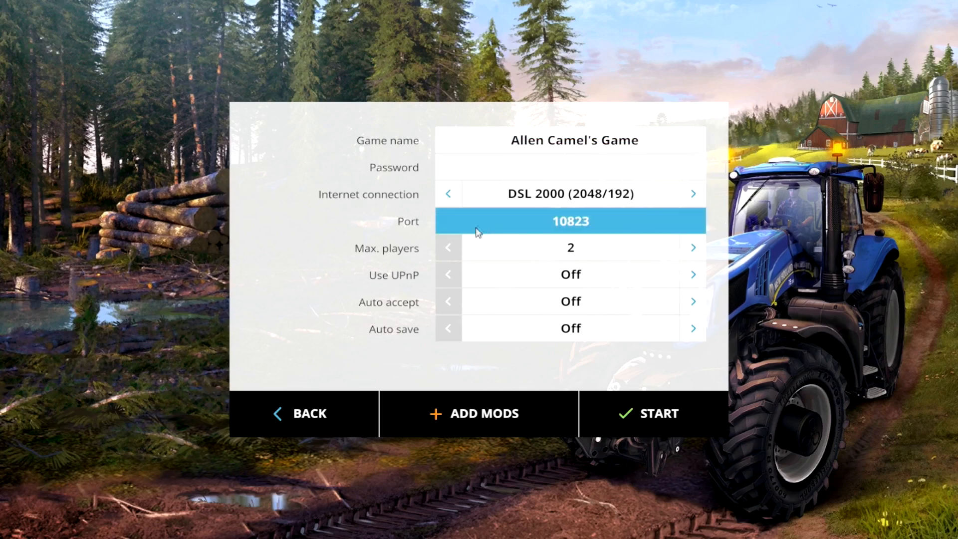
pyautogui.click(570, 168)
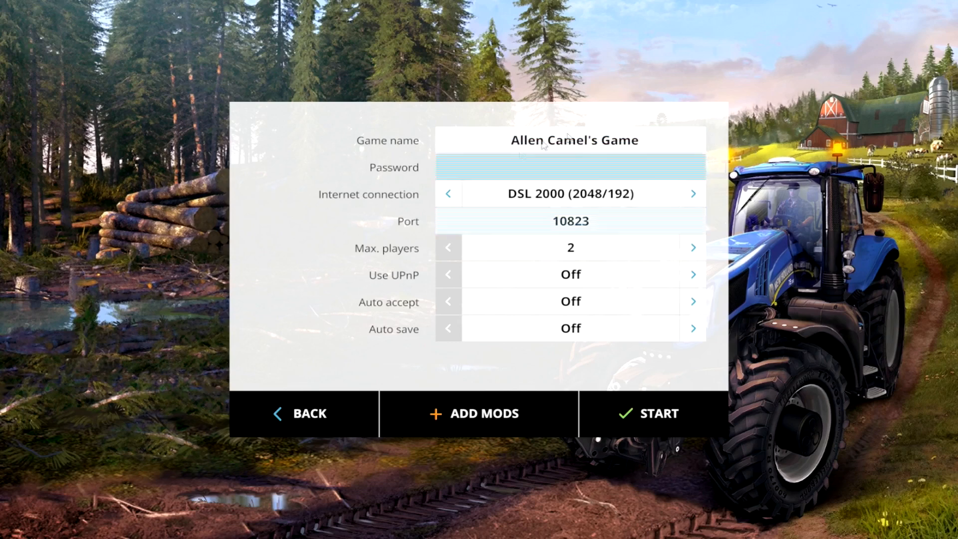
pyautogui.click(570, 166)
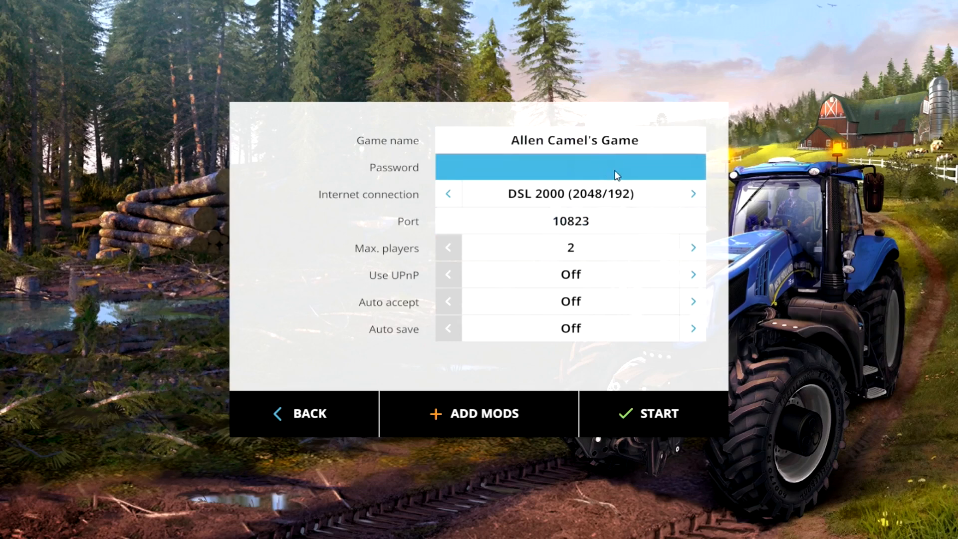
pyautogui.write('gol')
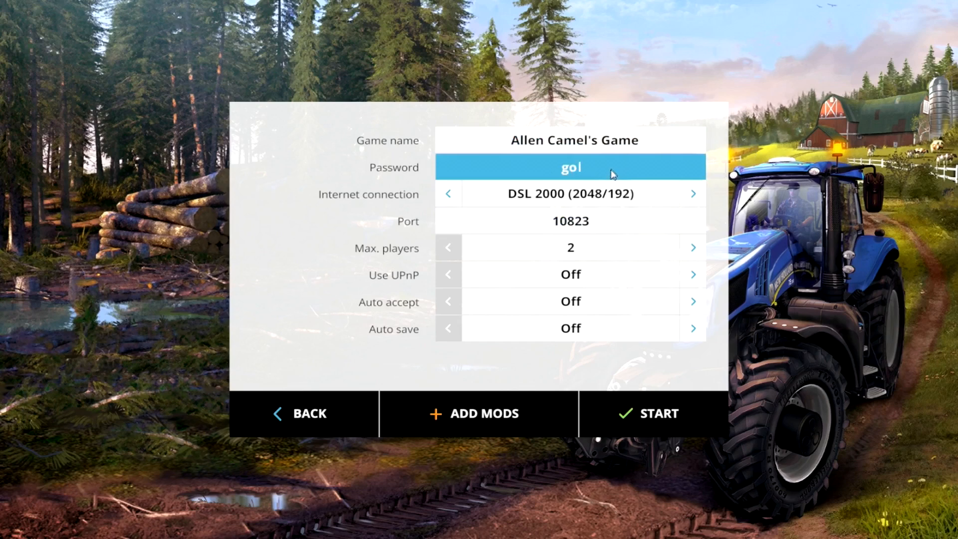
pyautogui.write('ogle')
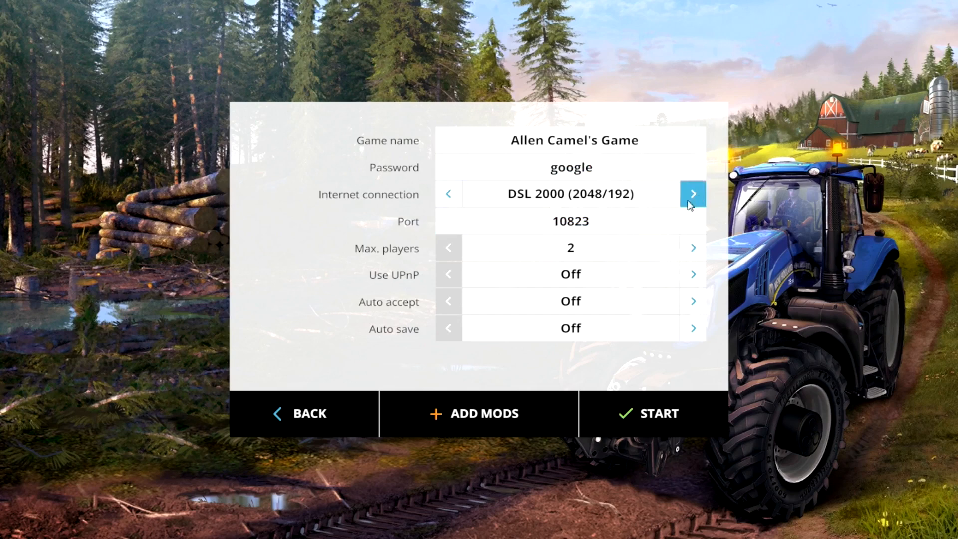
# Set the connection to LAN/DSL 50k and bring the maximum players back down to 2
pyautogui.click(694, 194)
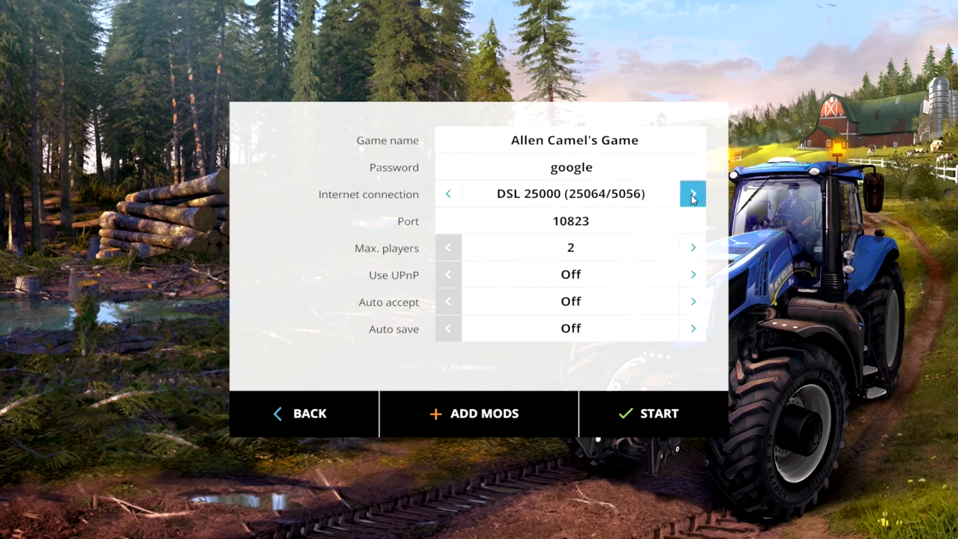
pyautogui.click(693, 194)
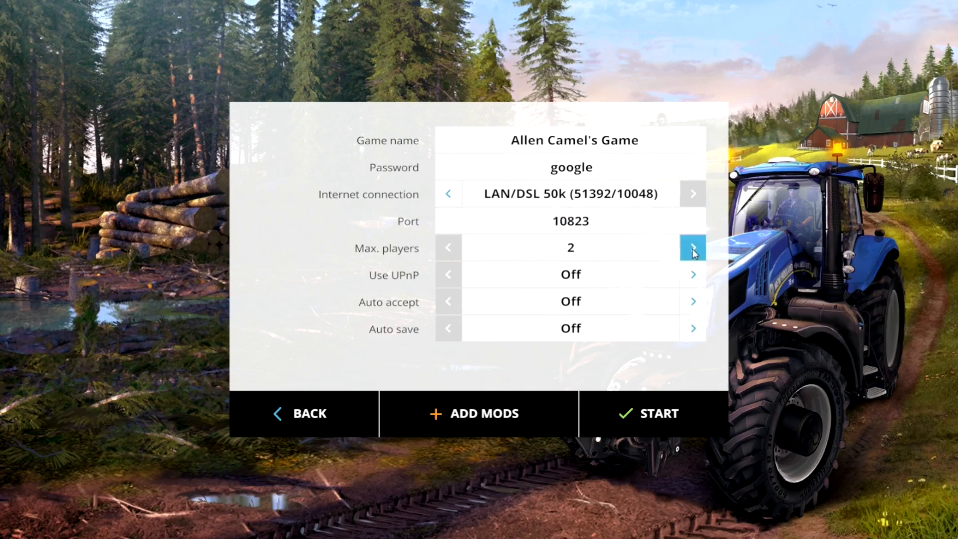
pyautogui.click(693, 247)
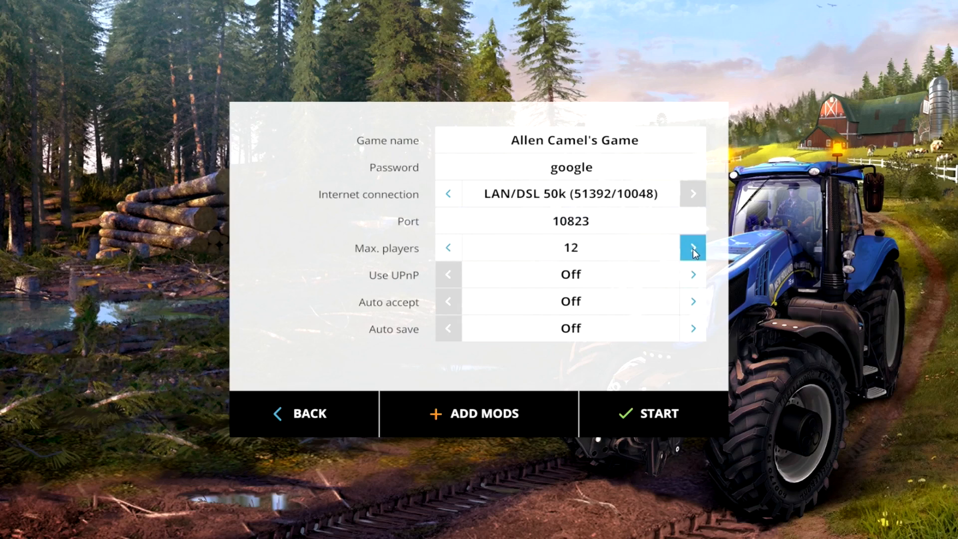
pyautogui.click(693, 247)
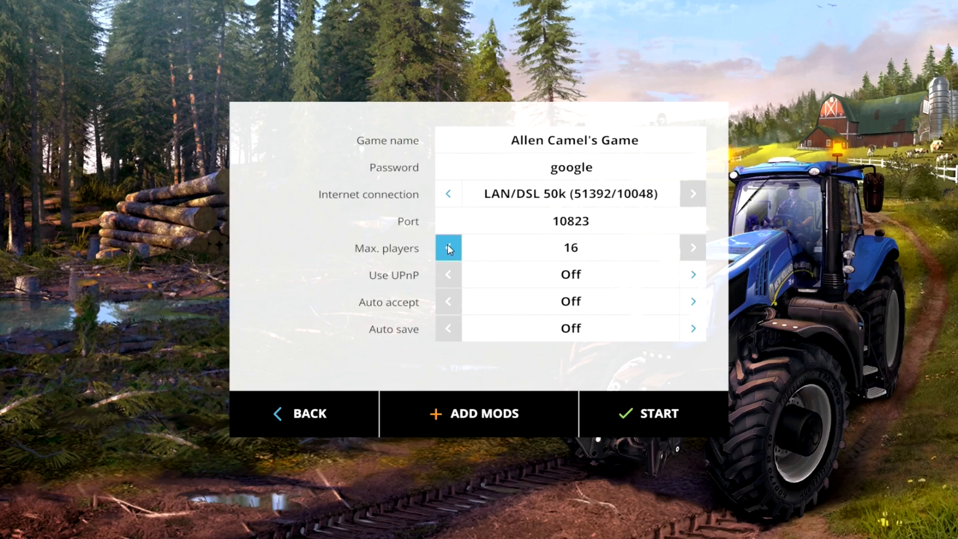
pyautogui.click(449, 247)
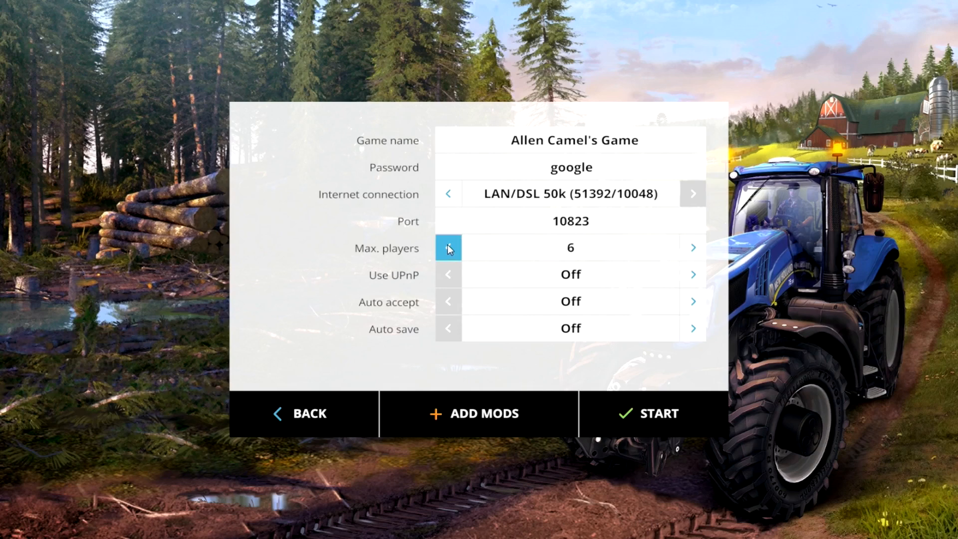
pyautogui.click(449, 247)
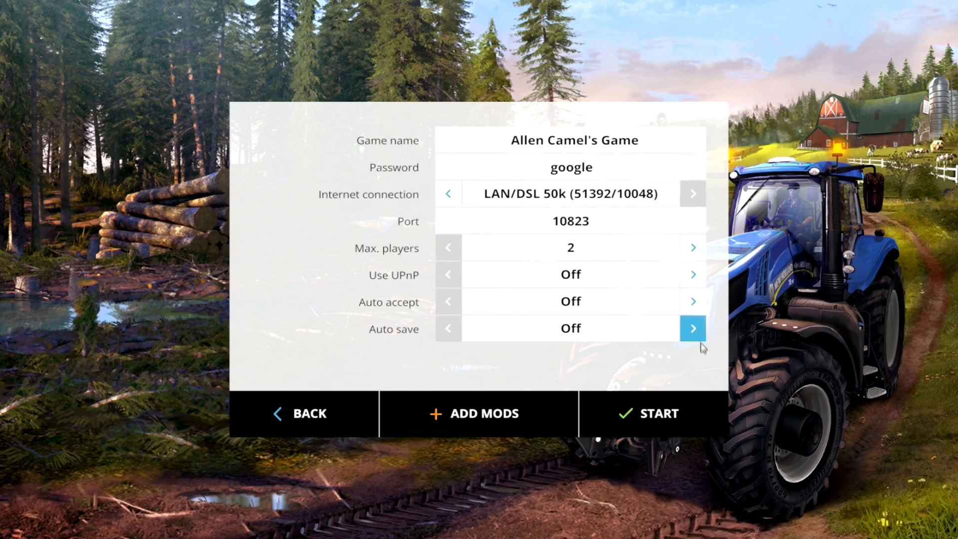
pyautogui.click(570, 167)
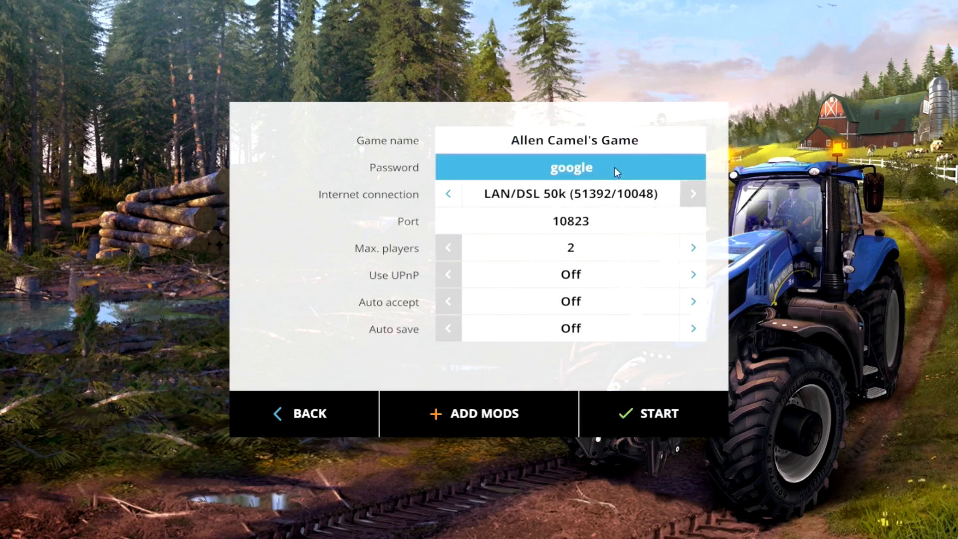
pyautogui.click(570, 193)
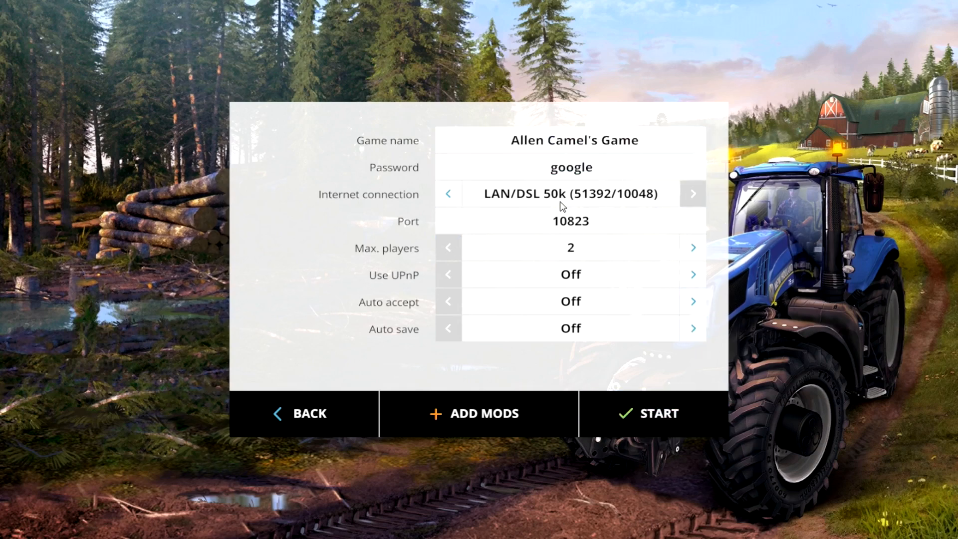
pyautogui.moveTo(701, 349)
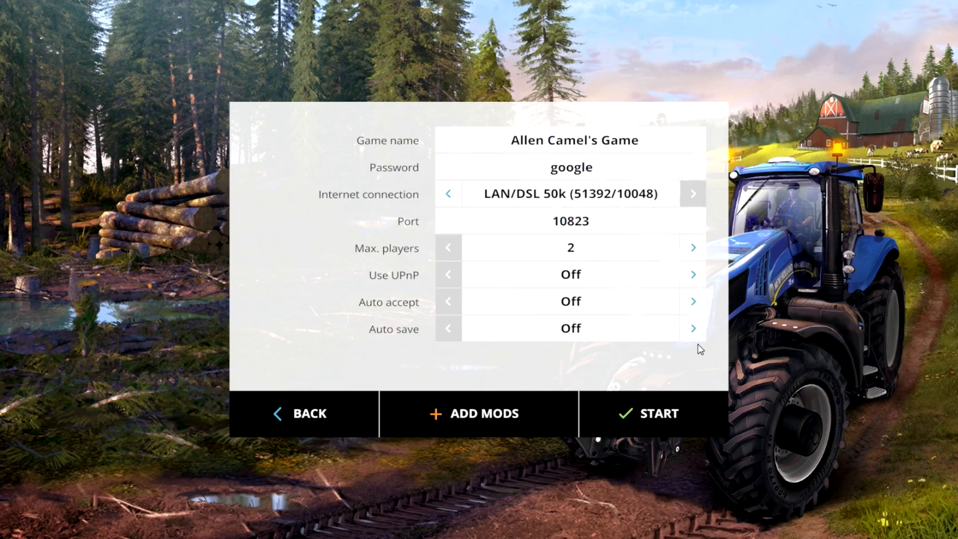
pyautogui.moveTo(518, 307)
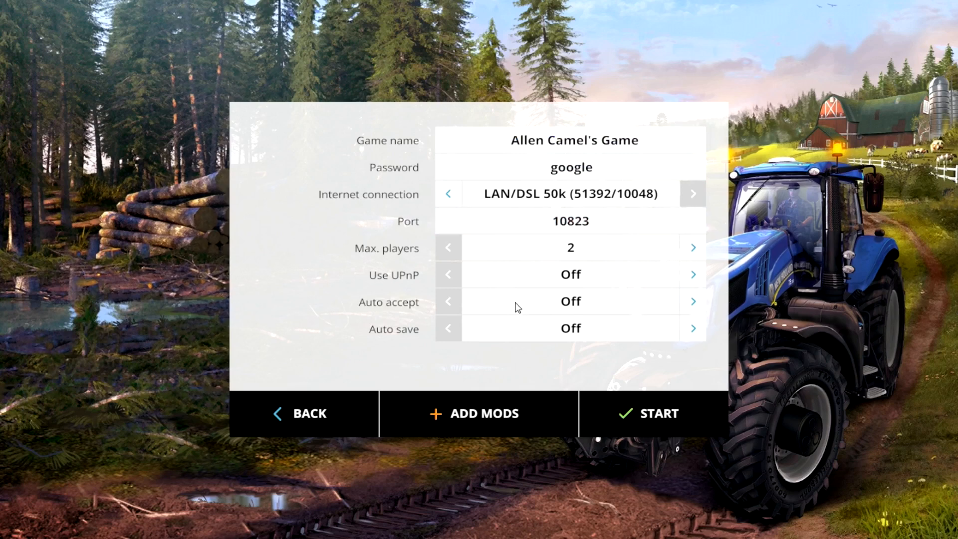
pyautogui.moveTo(611, 278)
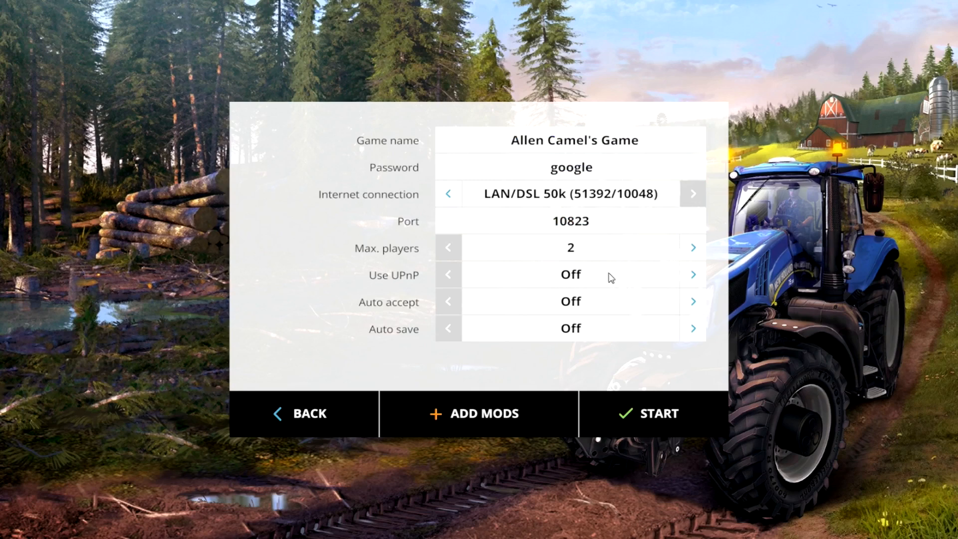
pyautogui.moveTo(573, 292)
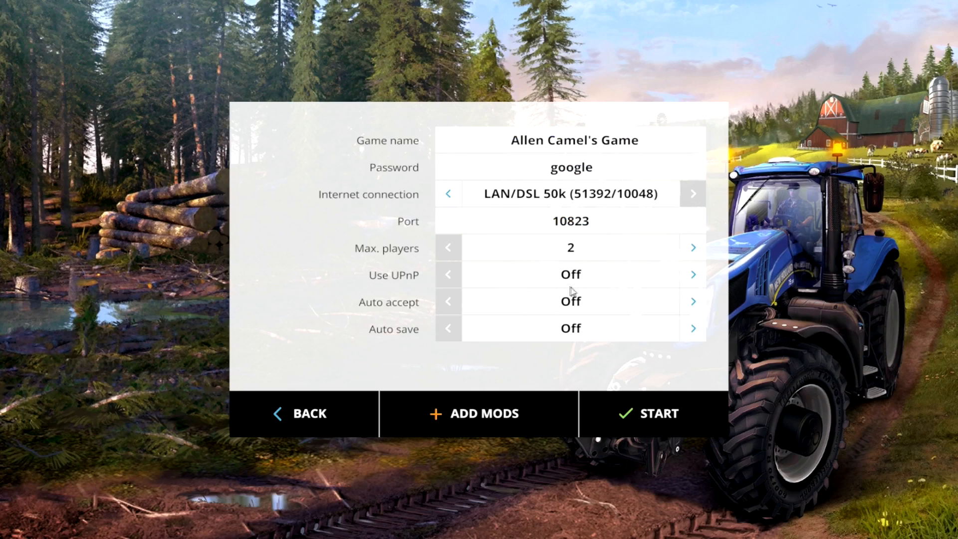
pyautogui.moveTo(464, 294)
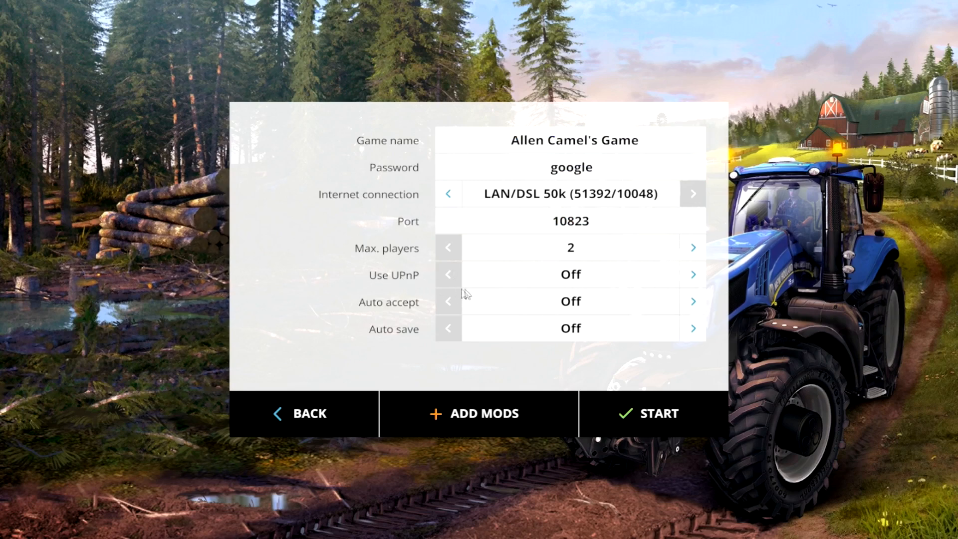
pyautogui.moveTo(517, 313)
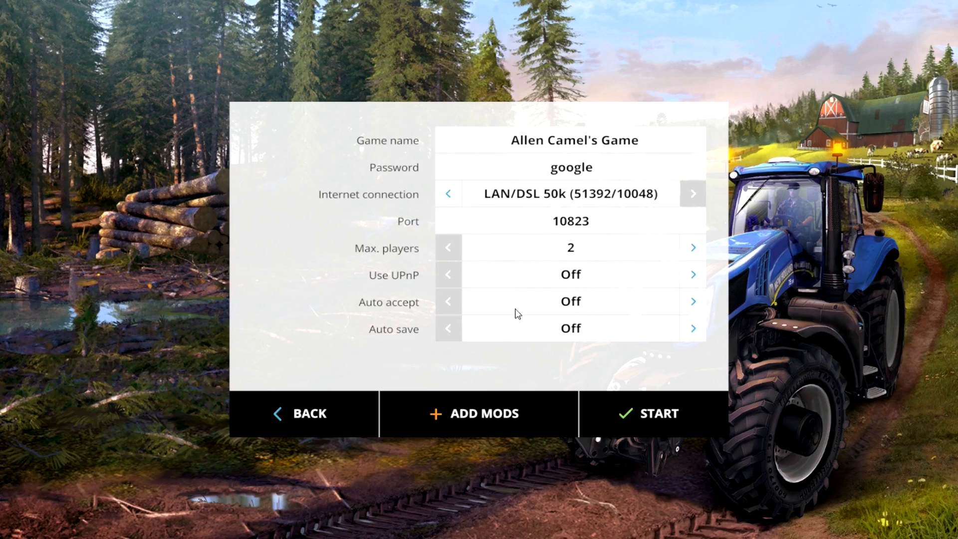
pyautogui.moveTo(600, 312)
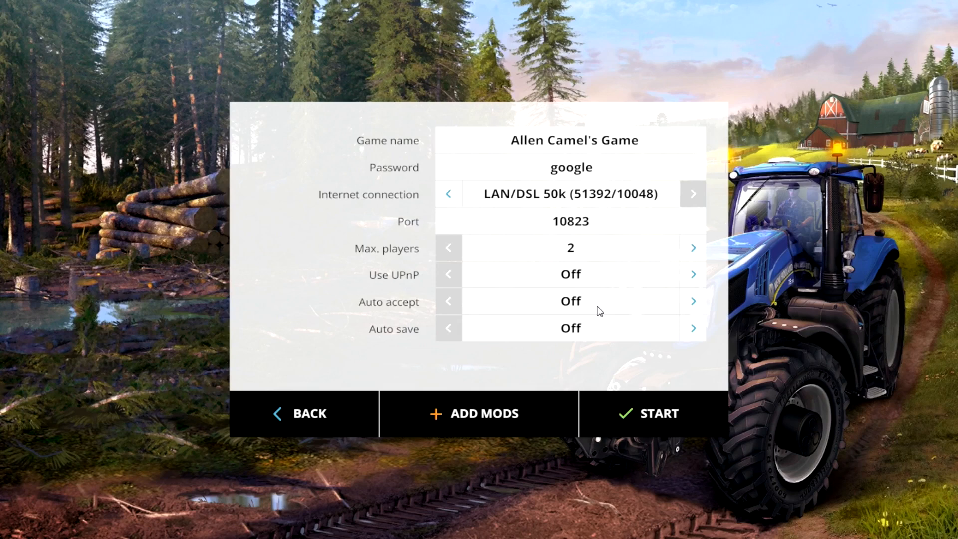
pyautogui.moveTo(546, 312)
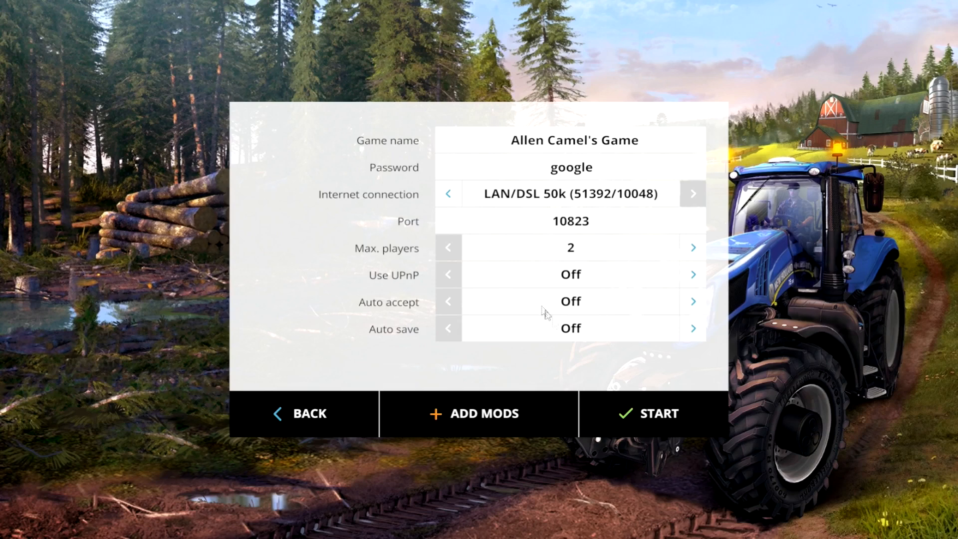
pyautogui.moveTo(594, 337)
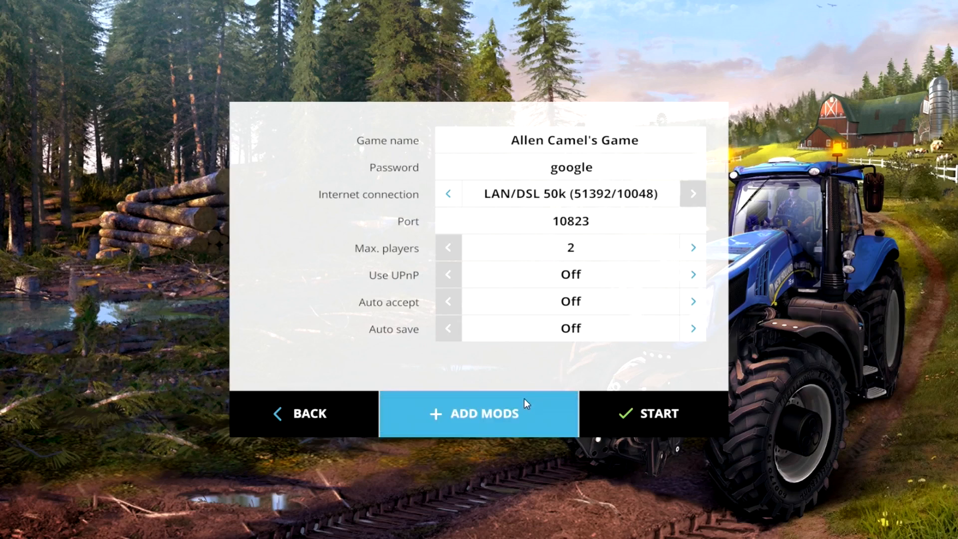
pyautogui.click(479, 413)
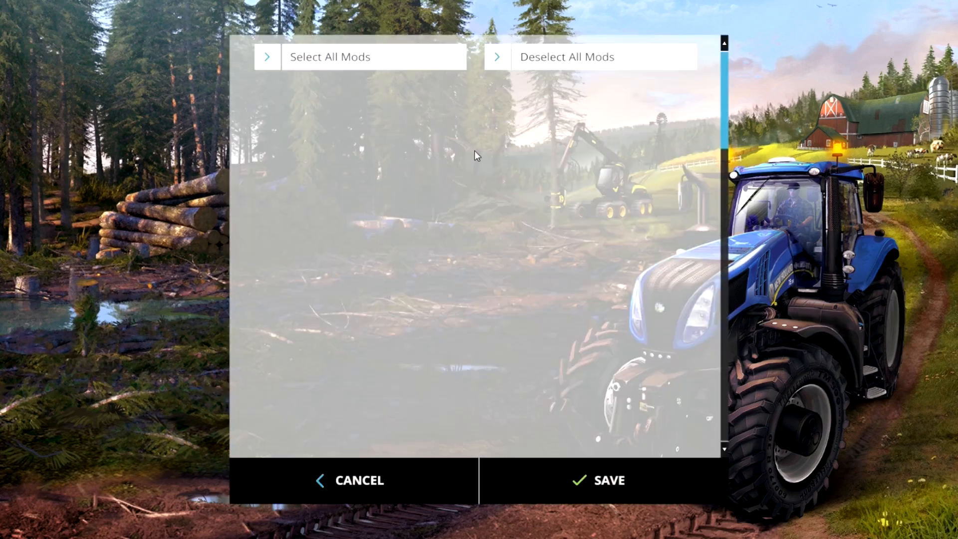
pyautogui.moveTo(481, 188)
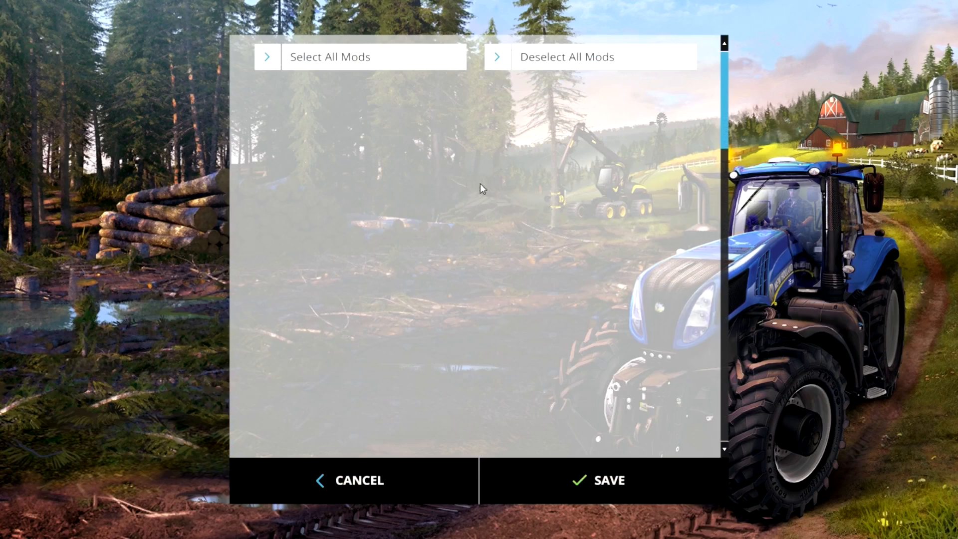
pyautogui.moveTo(480, 191)
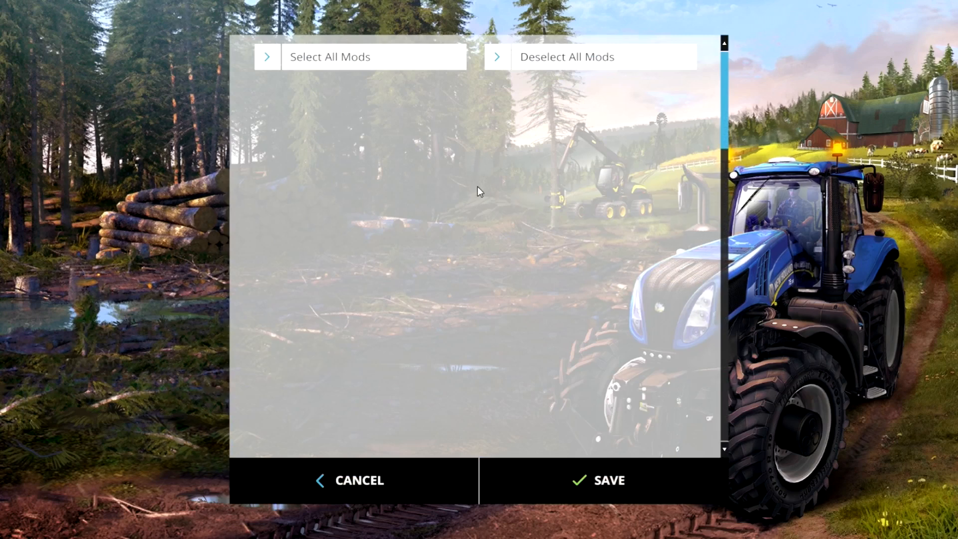
pyautogui.moveTo(434, 64)
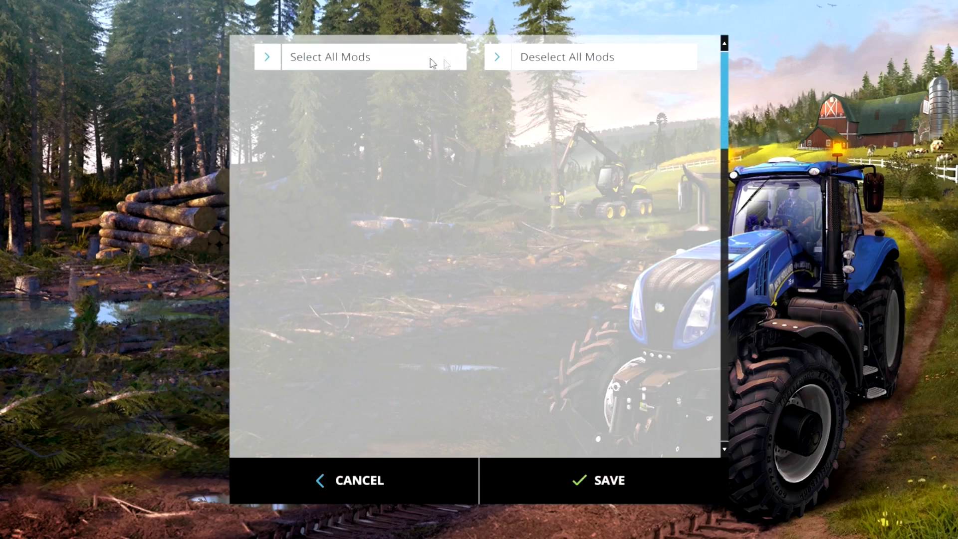
pyautogui.moveTo(708, 103)
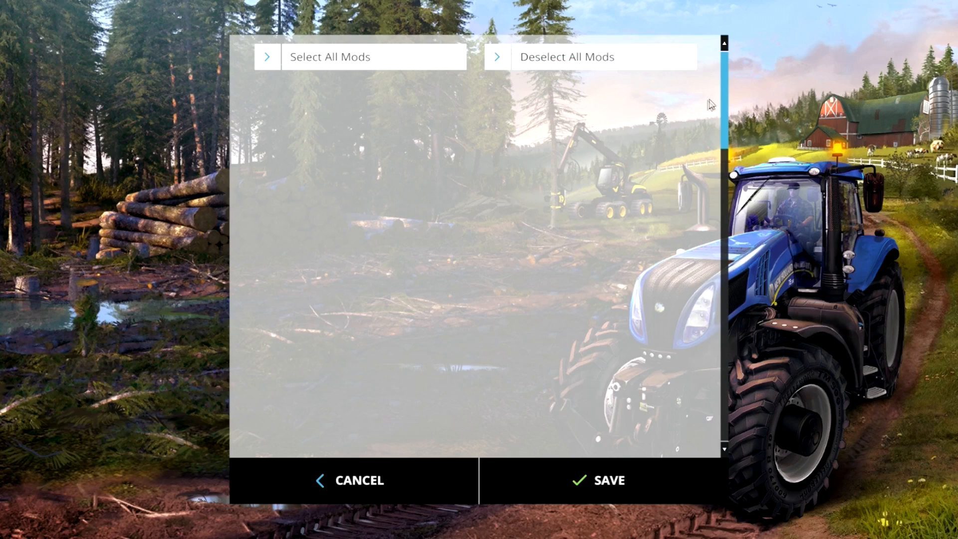
pyautogui.moveTo(731, 140)
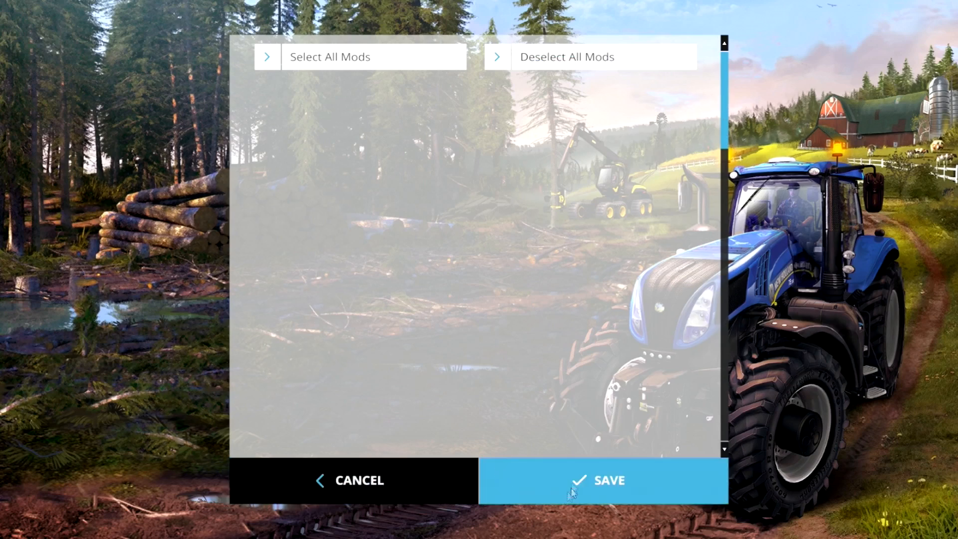
pyautogui.moveTo(605, 503)
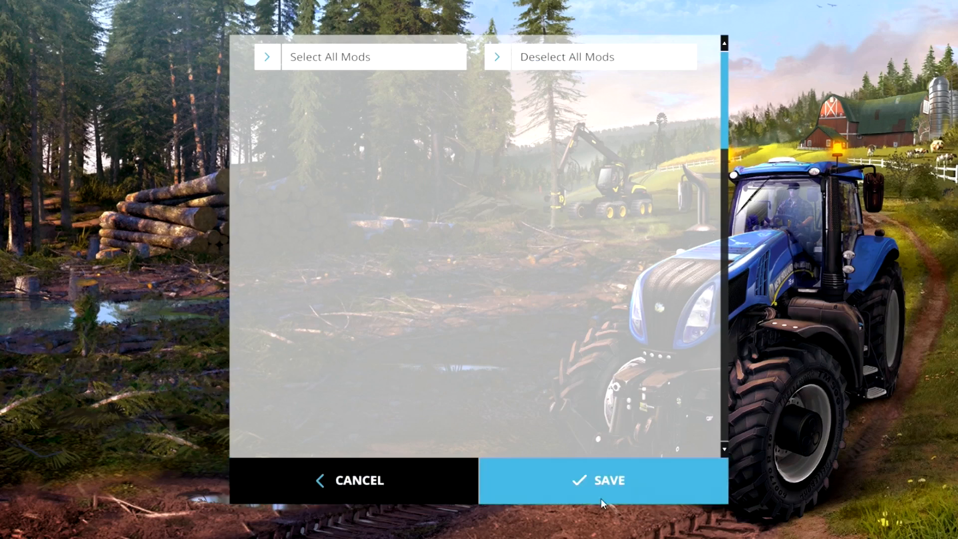
pyautogui.click(608, 480)
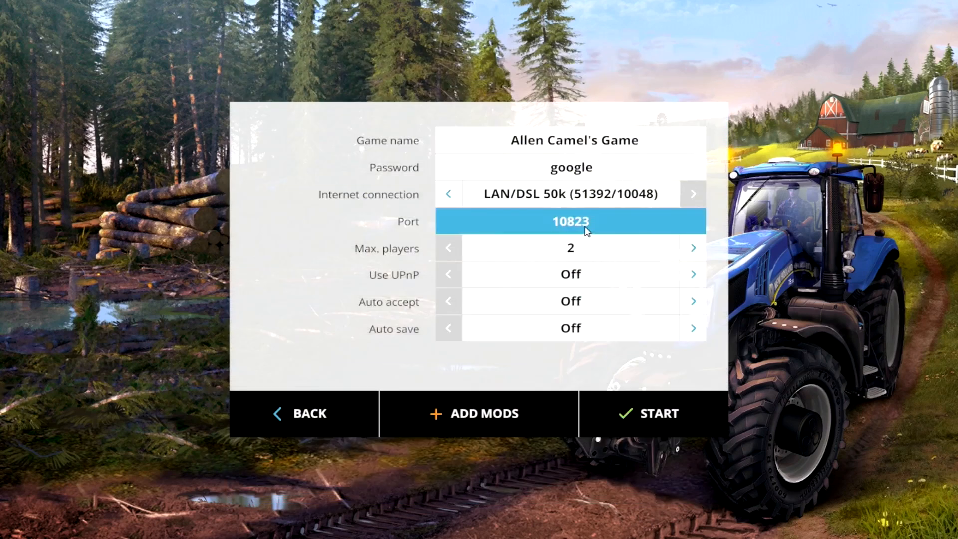